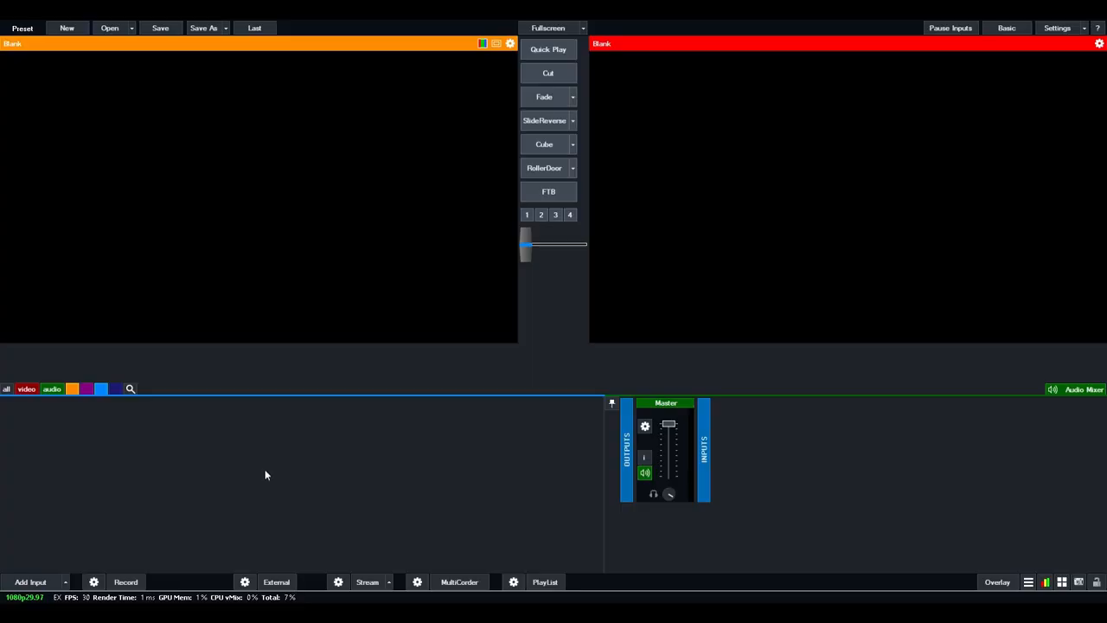
mouse_move(877, 500)
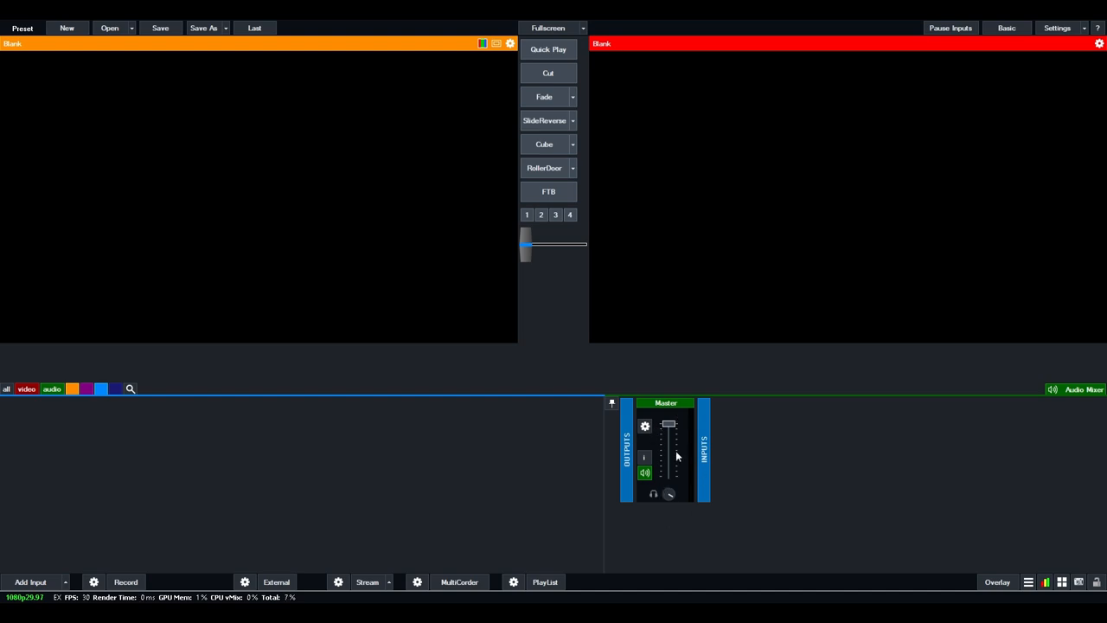
mouse_move(666, 465)
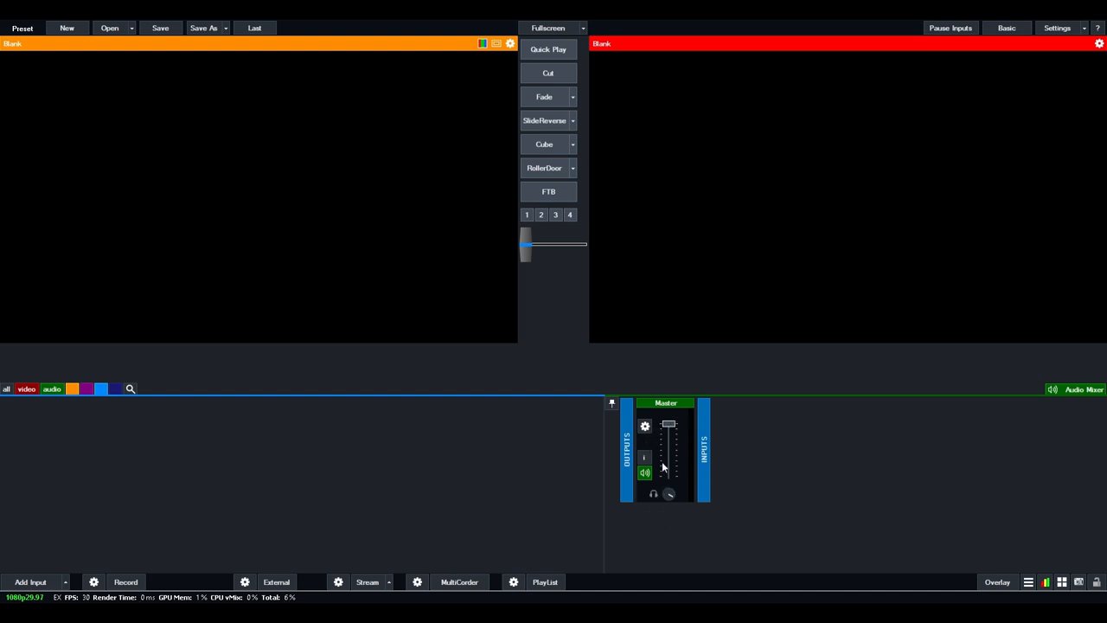
mouse_move(689, 408)
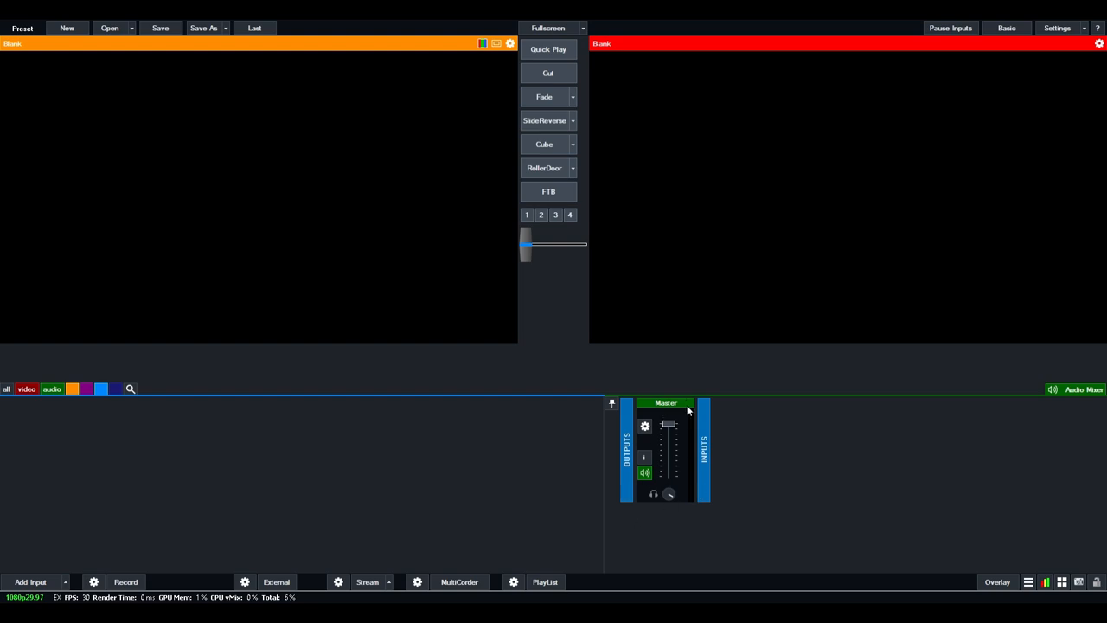
mouse_move(802, 460)
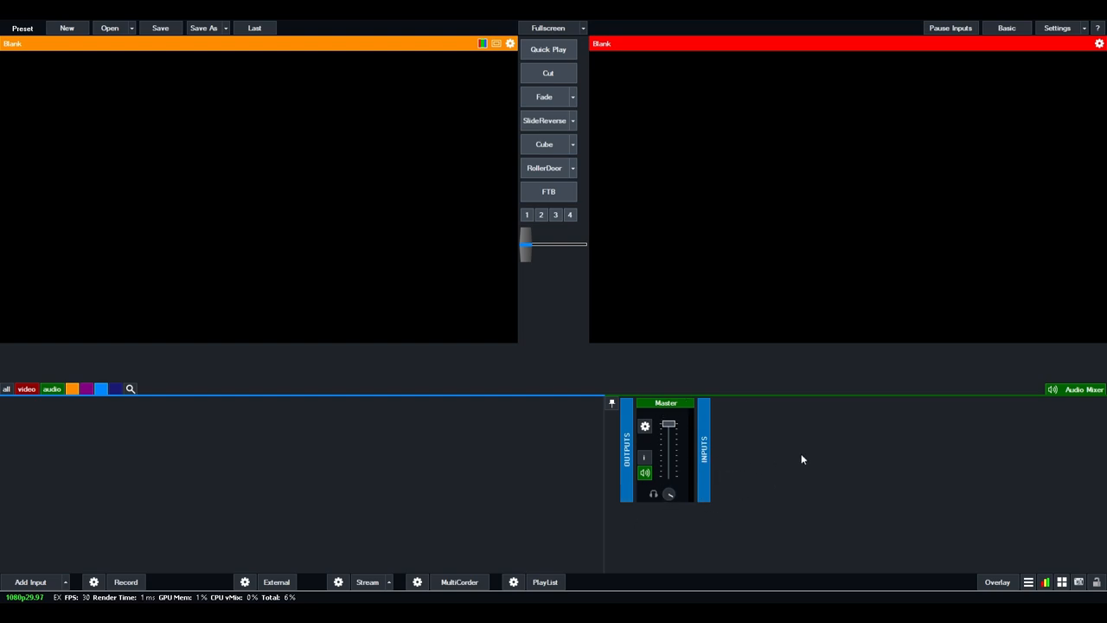
mouse_move(935, 456)
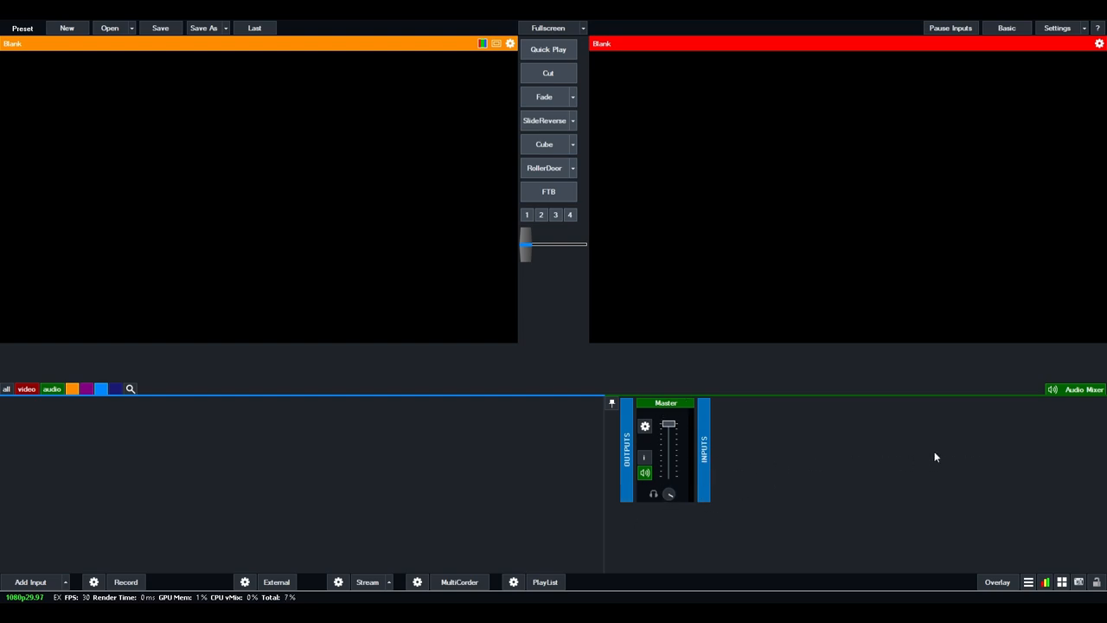
mouse_move(930, 470)
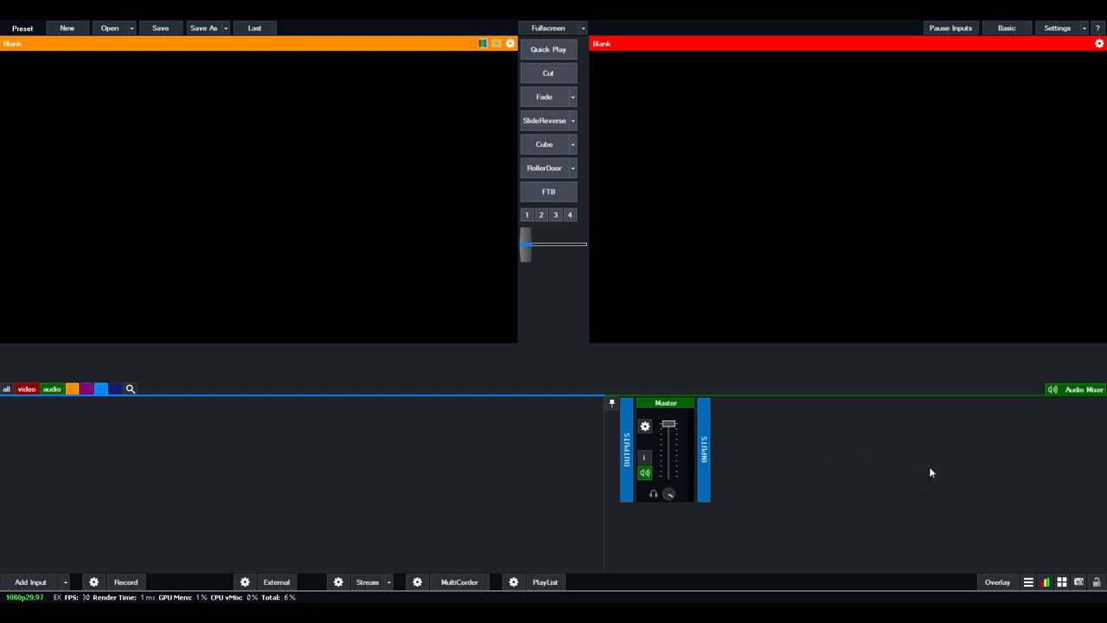
mouse_move(152, 498)
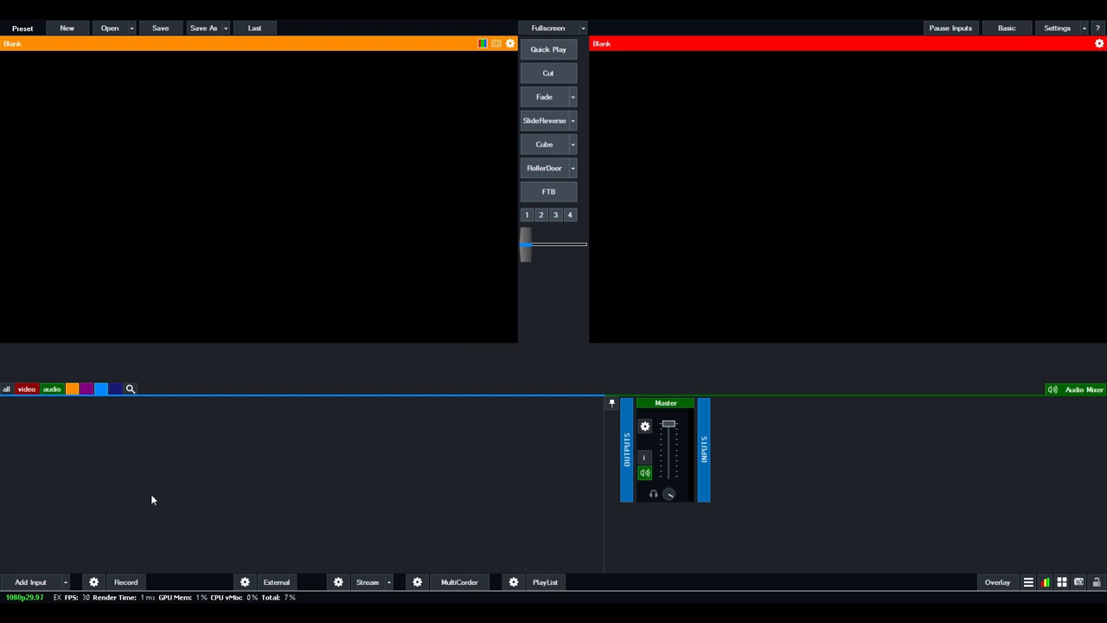